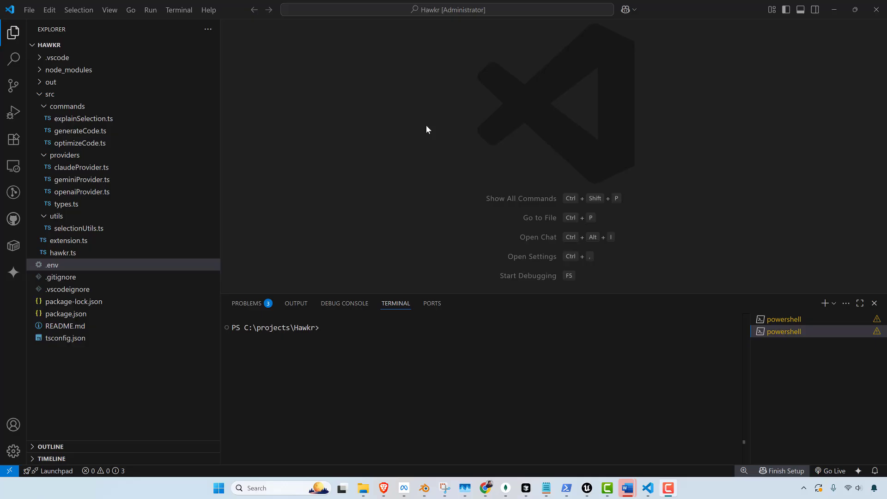
mouse_move(538, 12)
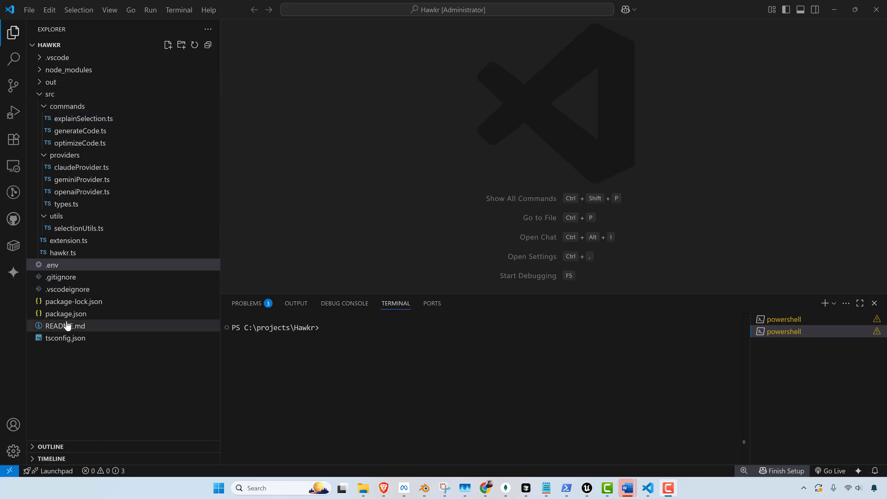
Step: Open the Hawkr extension's package.json from the Explorer
double_click(65, 313)
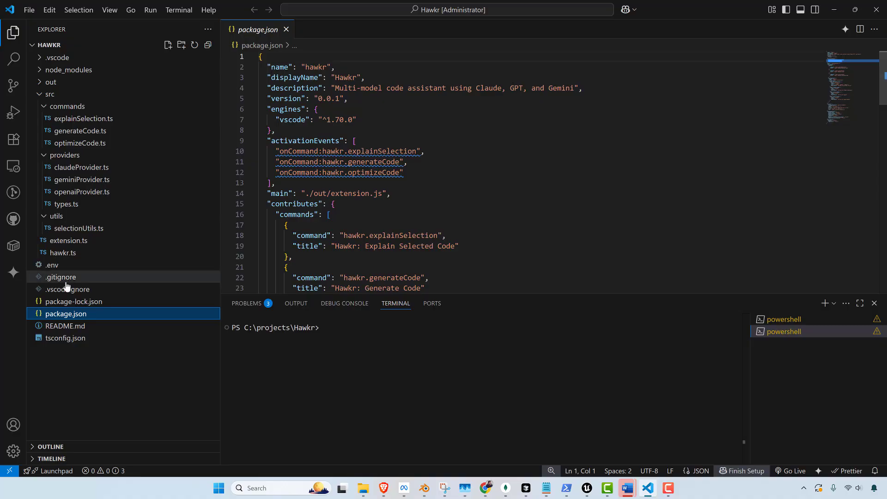
mouse_move(78, 228)
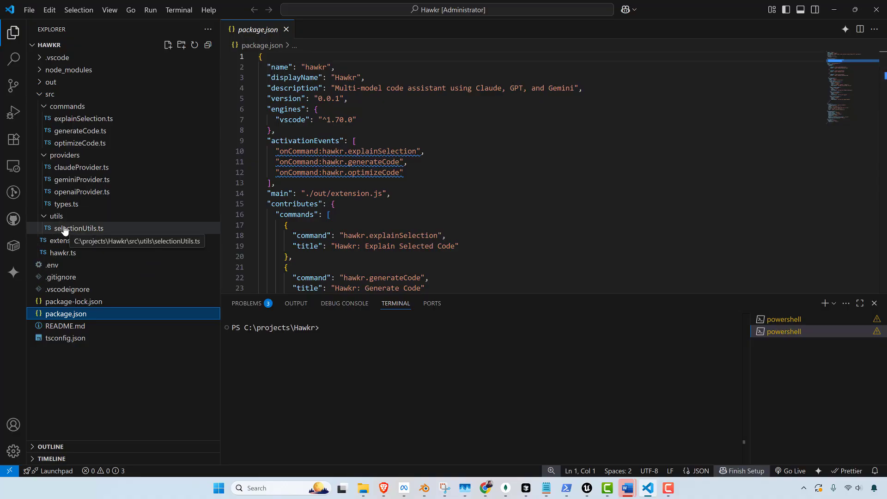
click(407, 161)
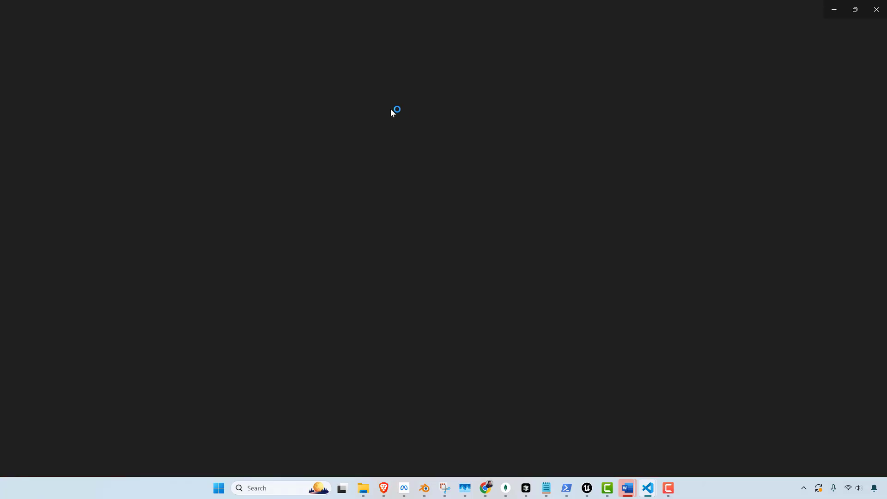
Step: Run Hawkr: Explain Selected Code on the .container CSS rule via the Command Palette
click(646, 488)
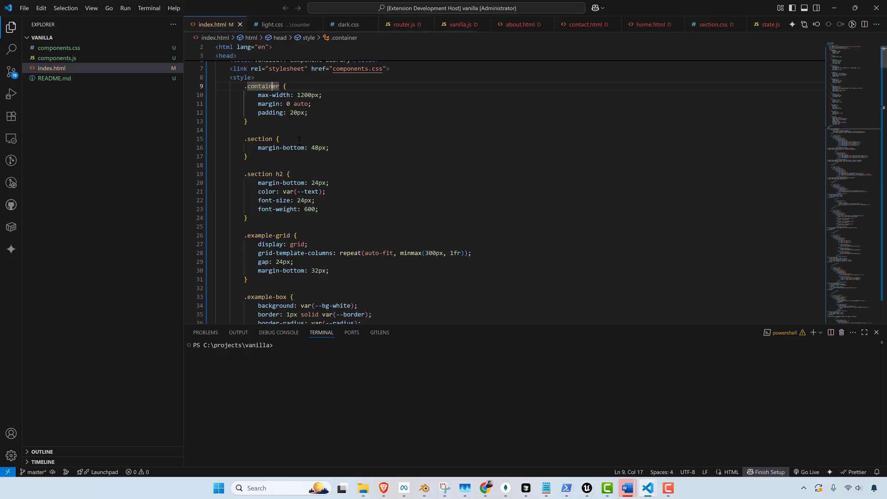
mouse_move(420, 10)
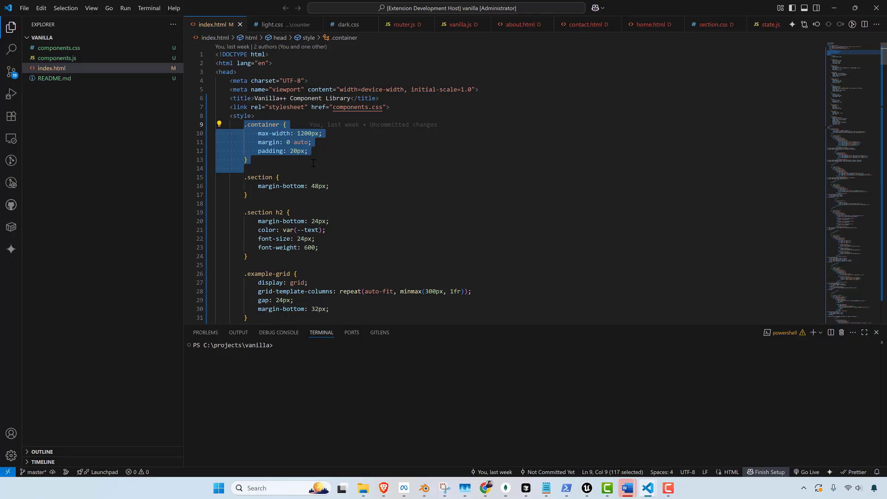
key(ctrl+shift+p)
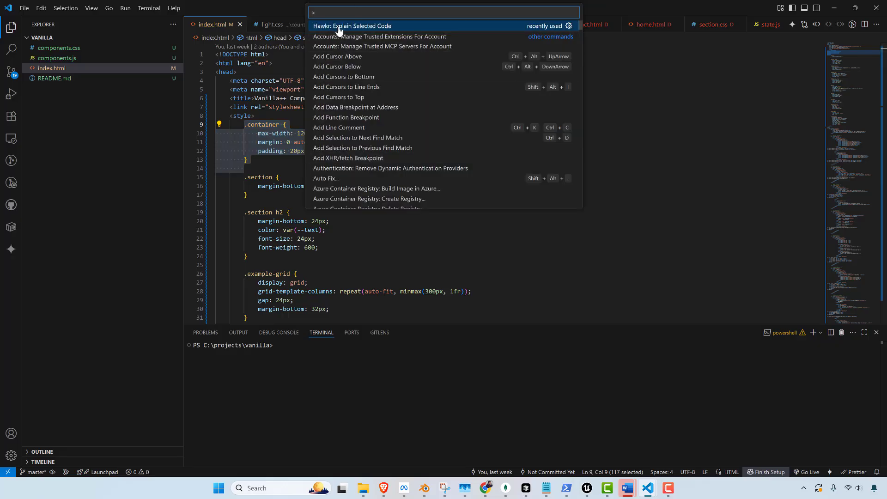
click(351, 26)
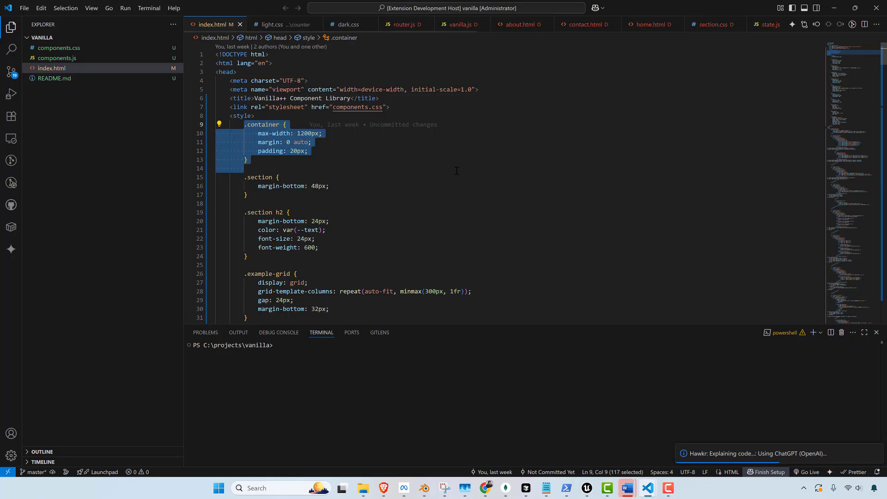
mouse_move(515, 262)
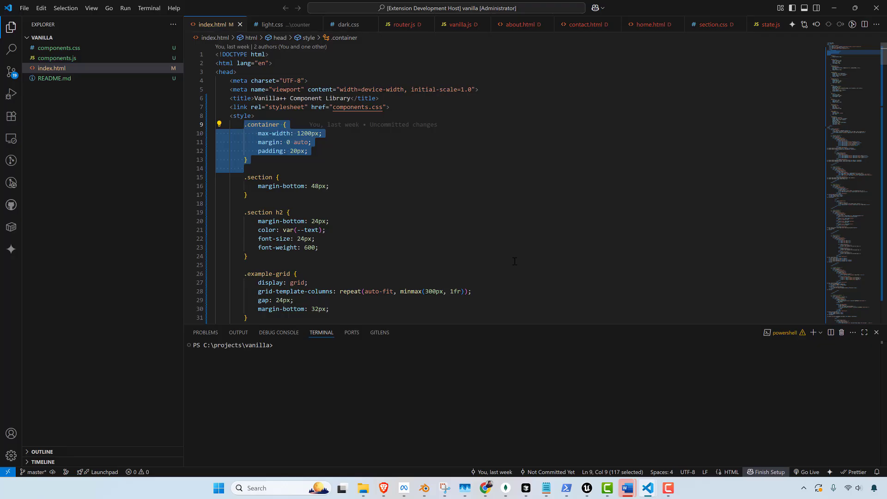
mouse_move(679, 296)
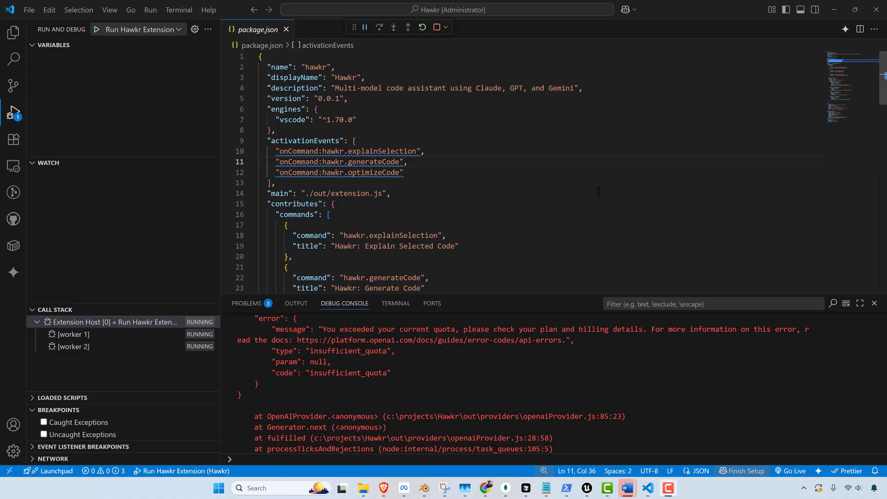
mouse_move(684, 4)
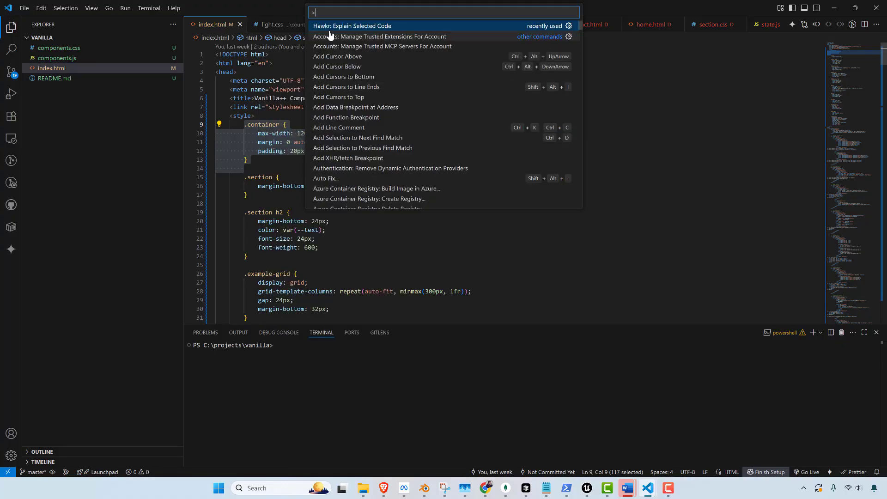
Step: Rerun Hawkr: Explain Selected Code and read the Code Explanation document it produces
click(352, 26)
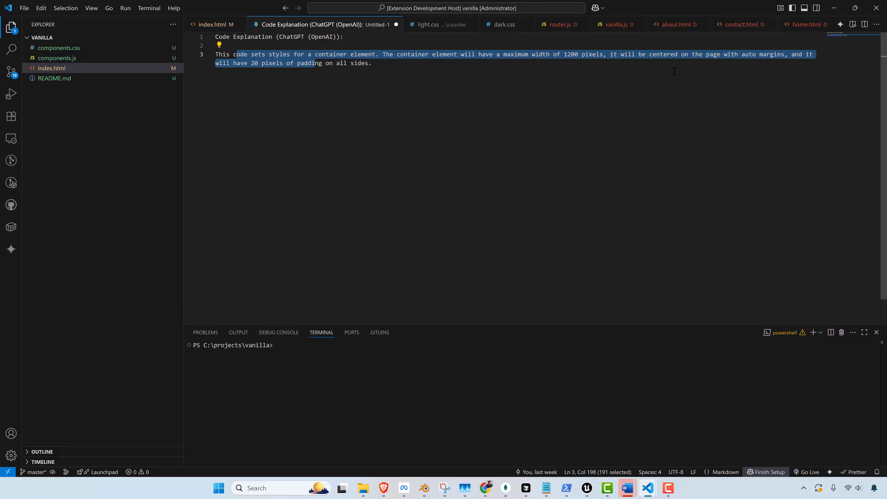
click(371, 63)
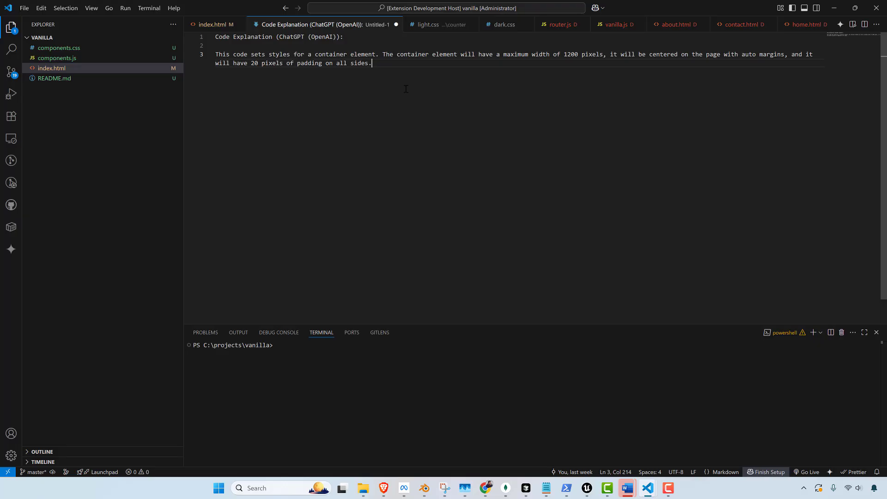
mouse_move(588, 153)
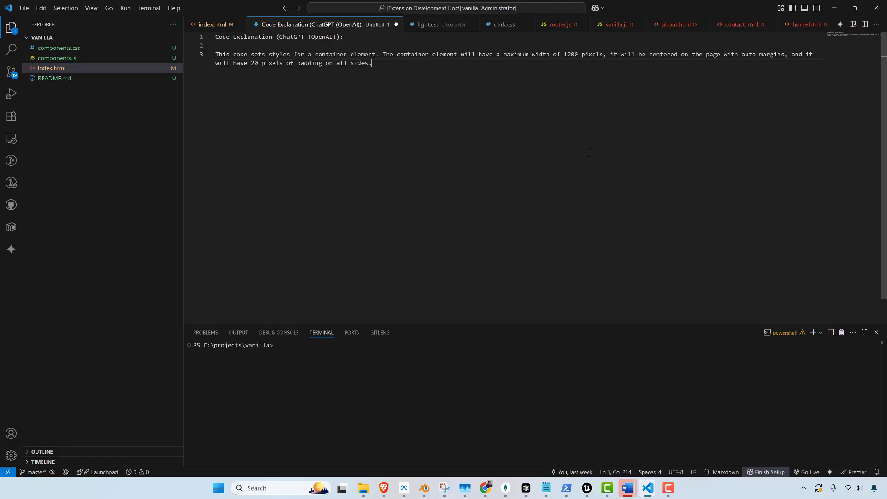
click(11, 248)
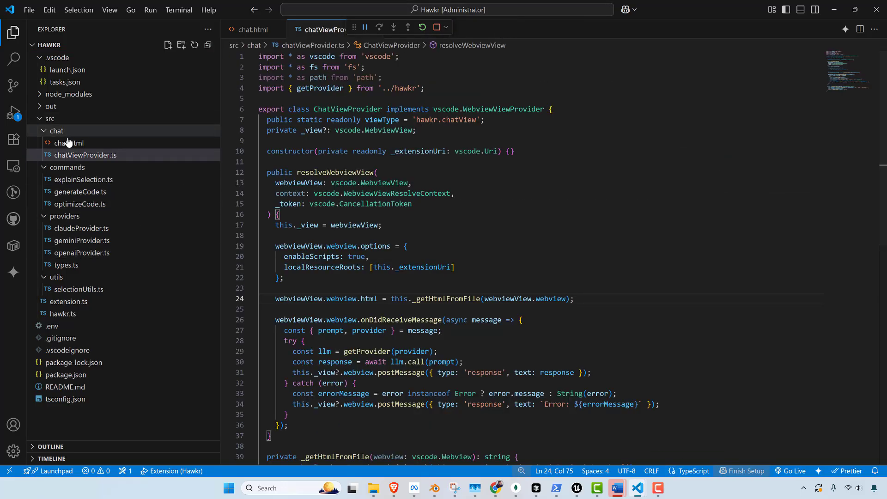
Step: In chat.html duplicate the openai <option> and relabel the copy 'Pain in the ass'
click(69, 142)
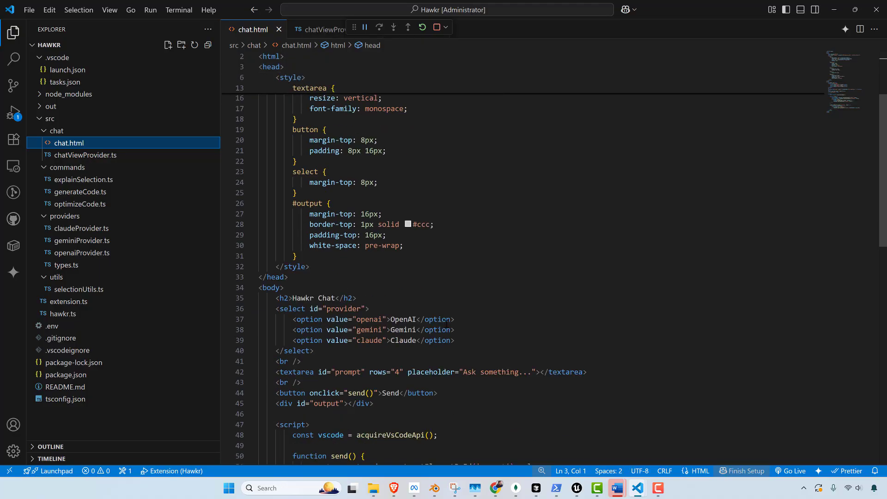
triple_click(373, 319)
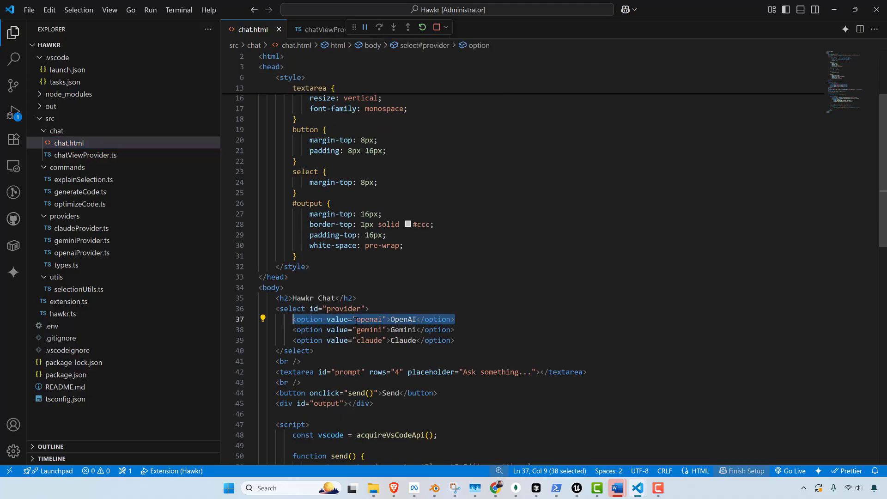
click(370, 309)
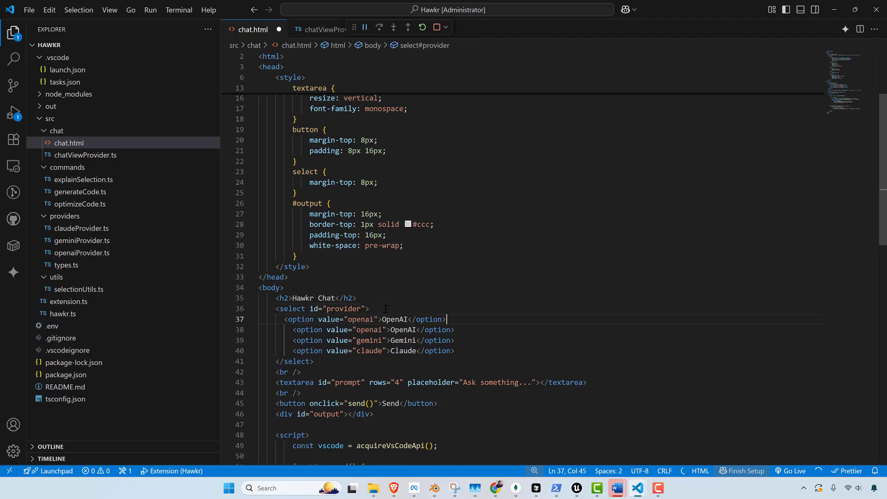
double_click(395, 319)
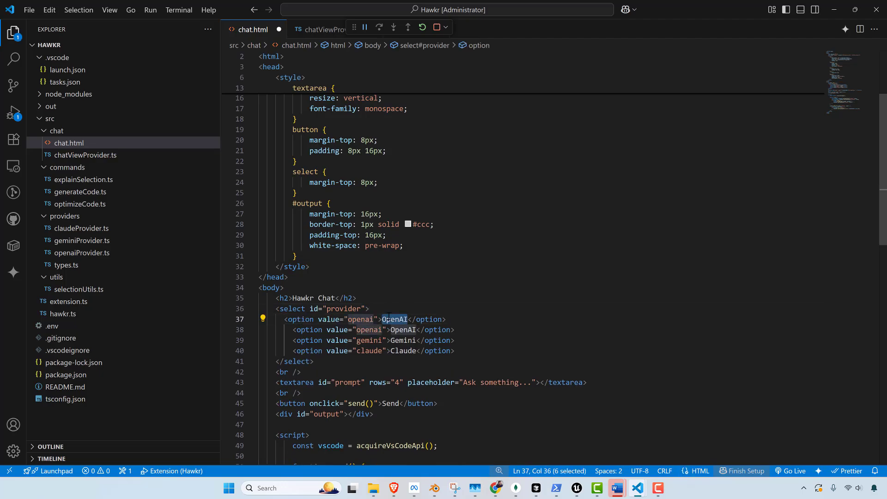
text(Pain in the ass)
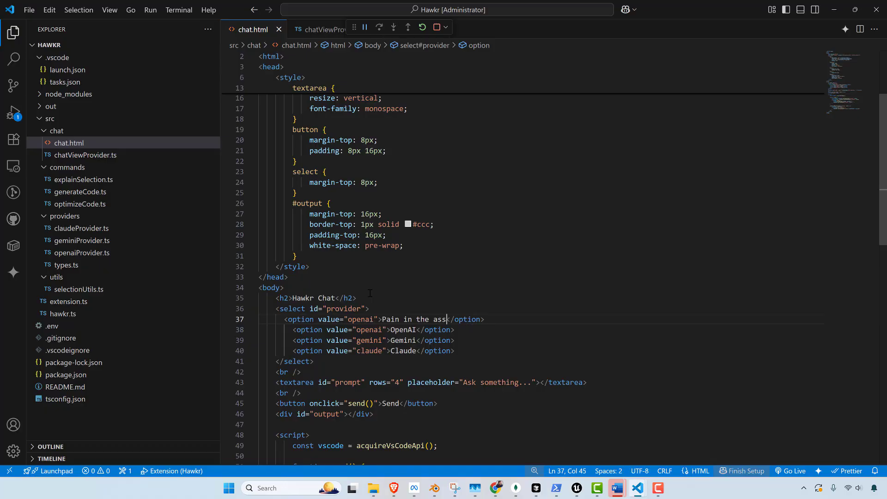
mouse_move(419, 24)
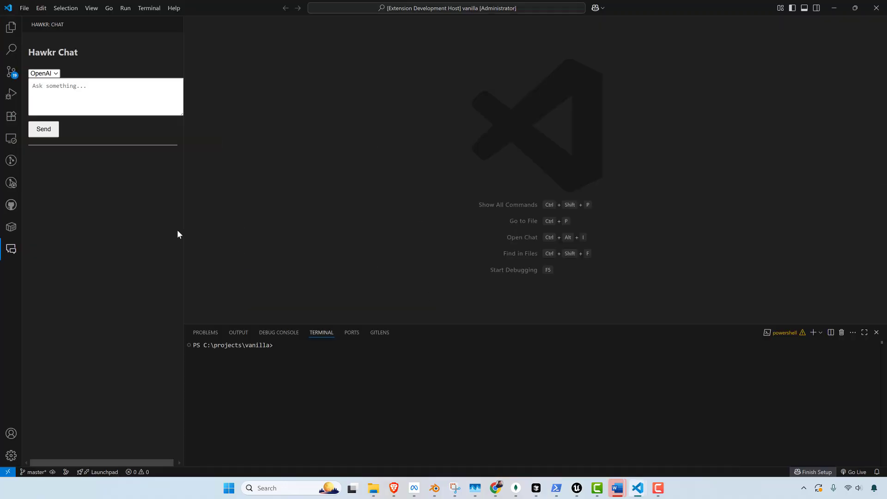
mouse_move(442, 165)
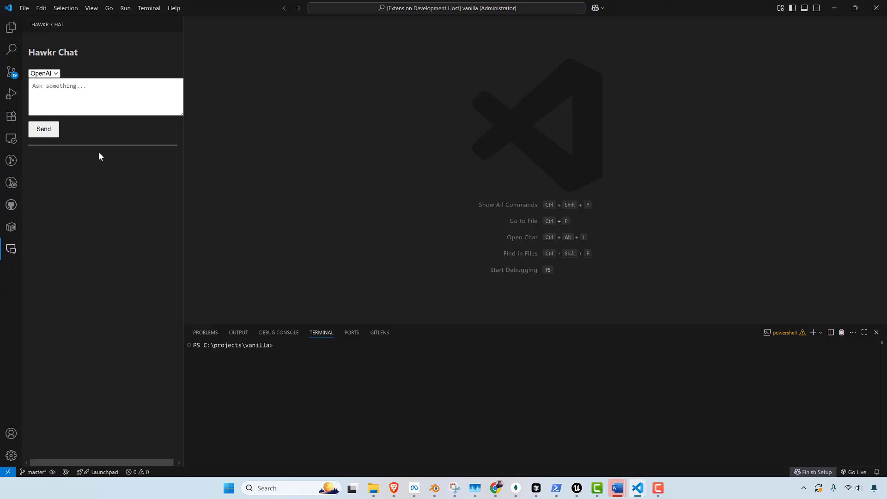
mouse_move(72, 67)
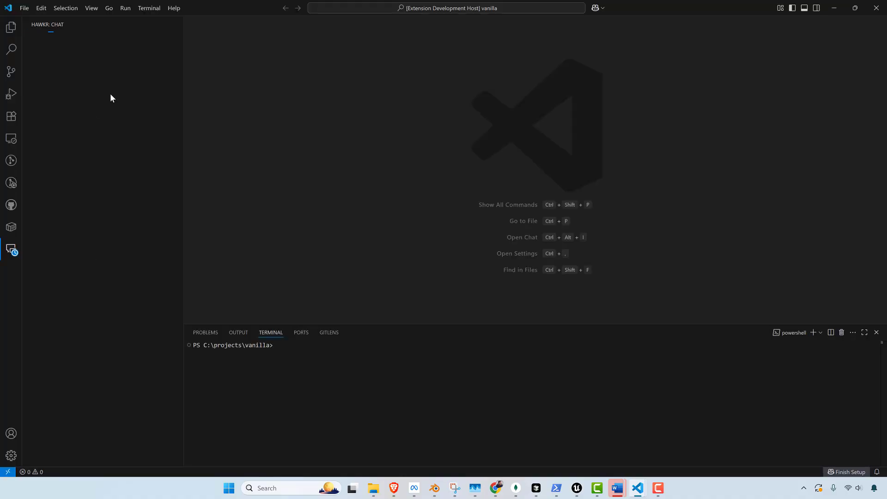
Step: Review the provider dropdown listing Pain in the ass, OpenAI, Gemini and Claude, keeping the first
click(53, 74)
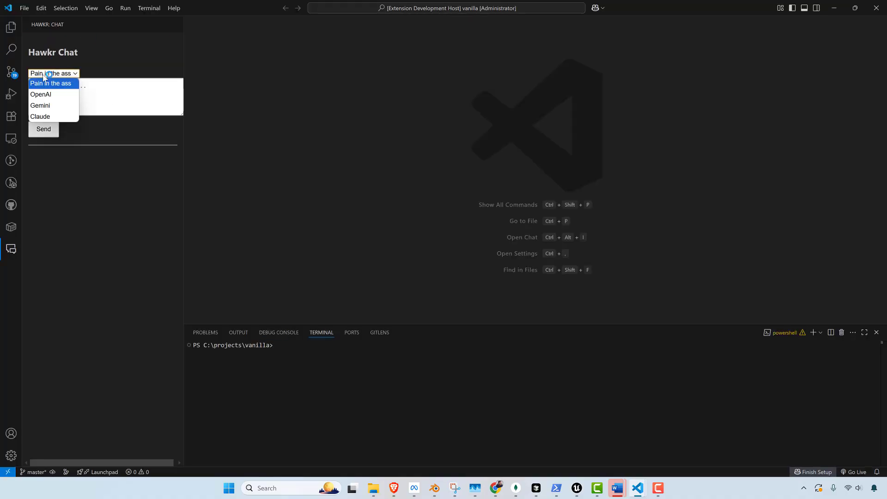
click(51, 84)
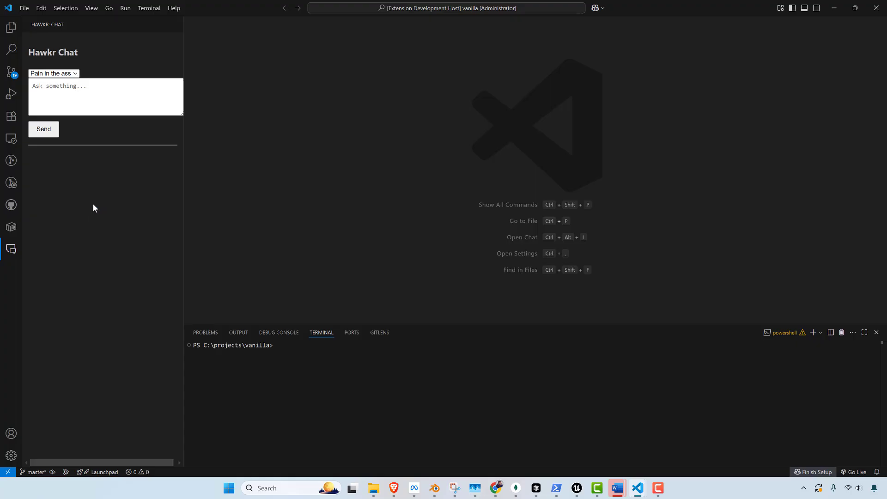
mouse_move(567, 244)
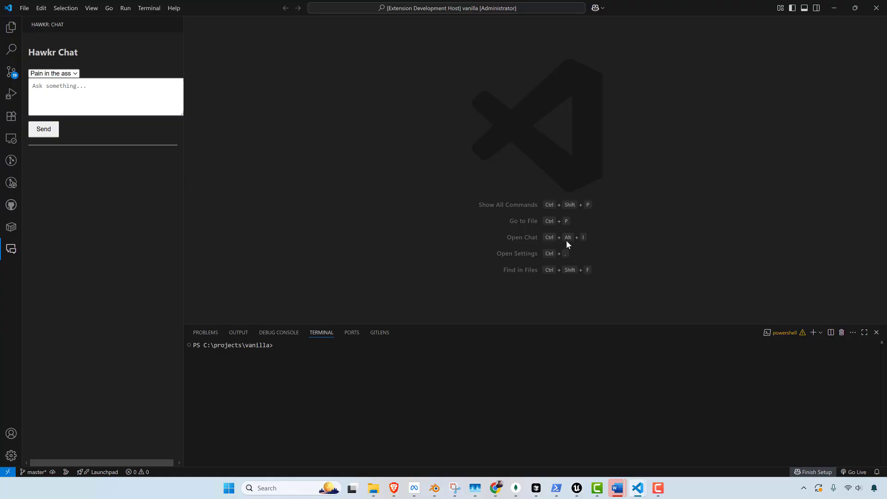
mouse_move(568, 244)
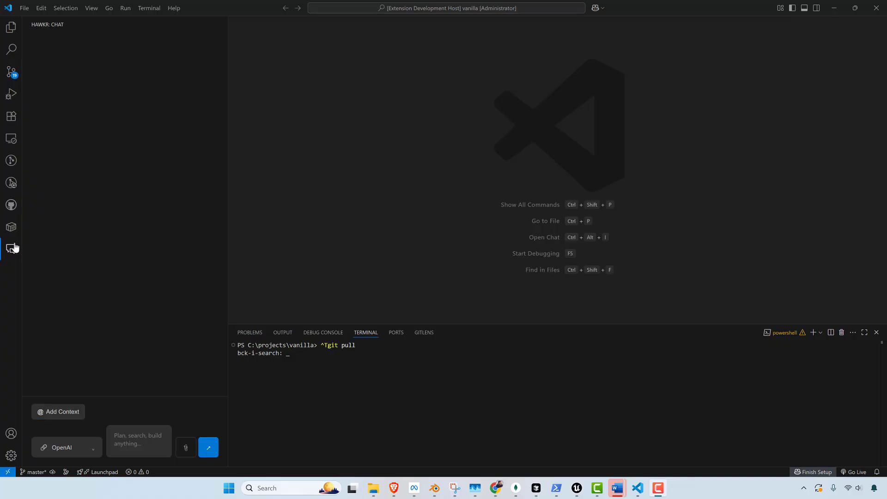
Step: Toggle the Hawkr Chat view off and on, then focus the 'Plan, search, build anything' input
click(11, 248)
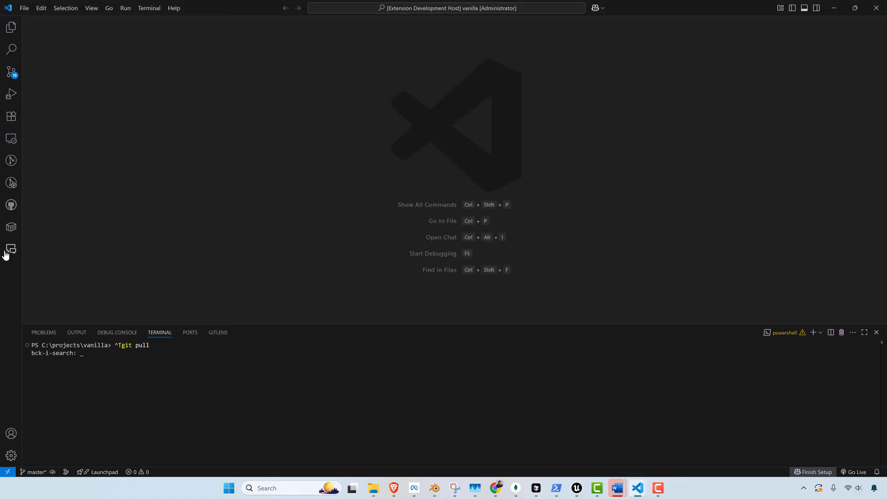
click(10, 249)
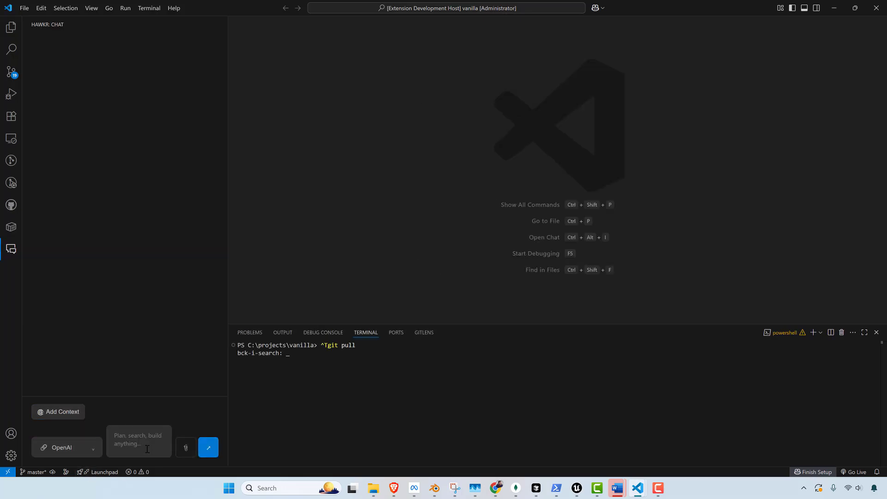
click(138, 442)
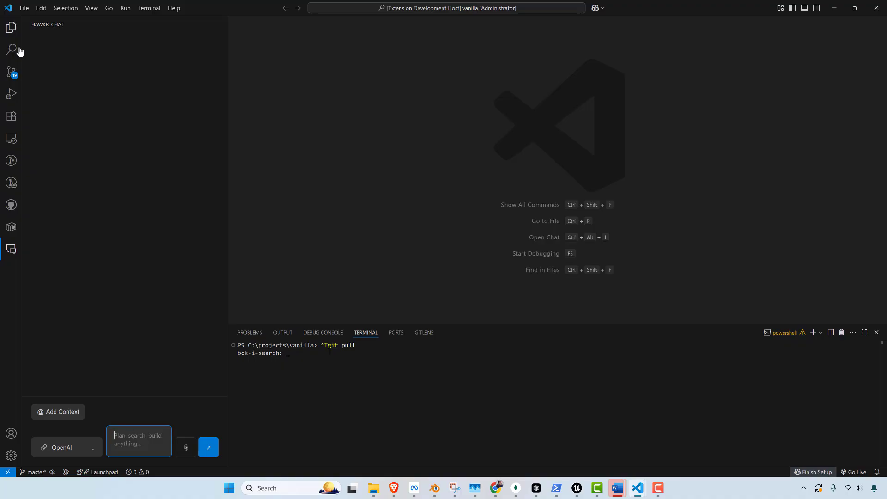
click(11, 27)
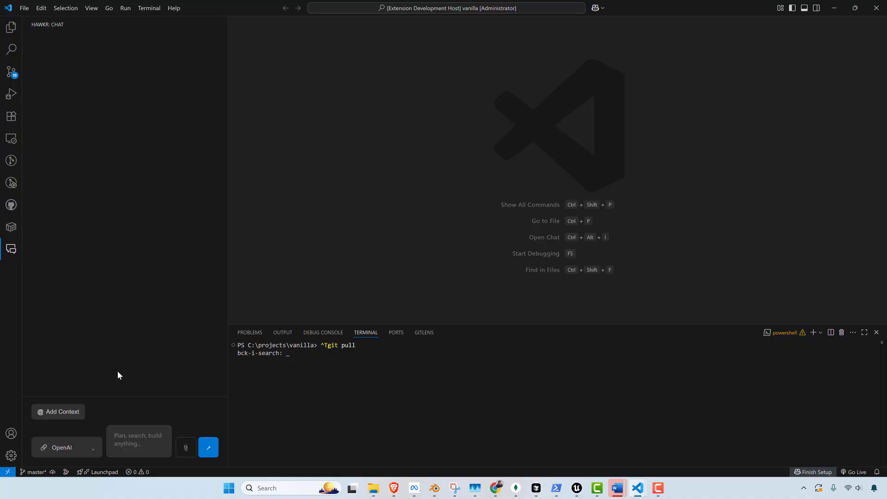
click(139, 442)
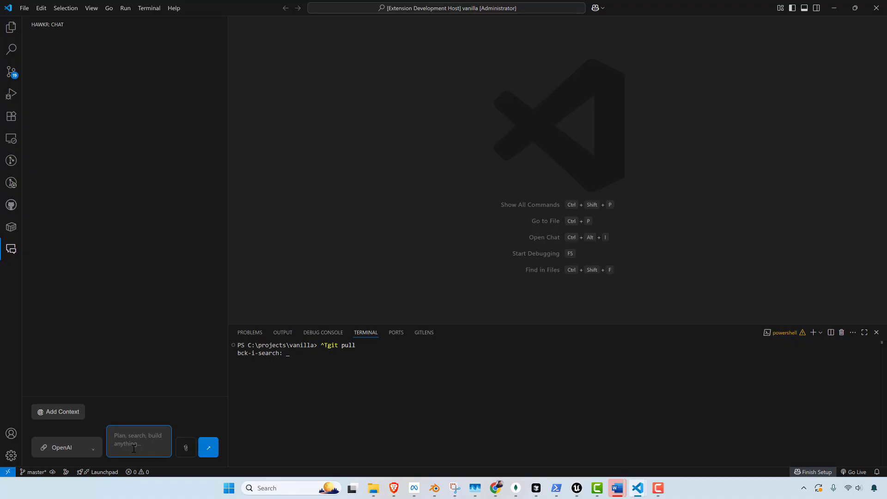
click(139, 442)
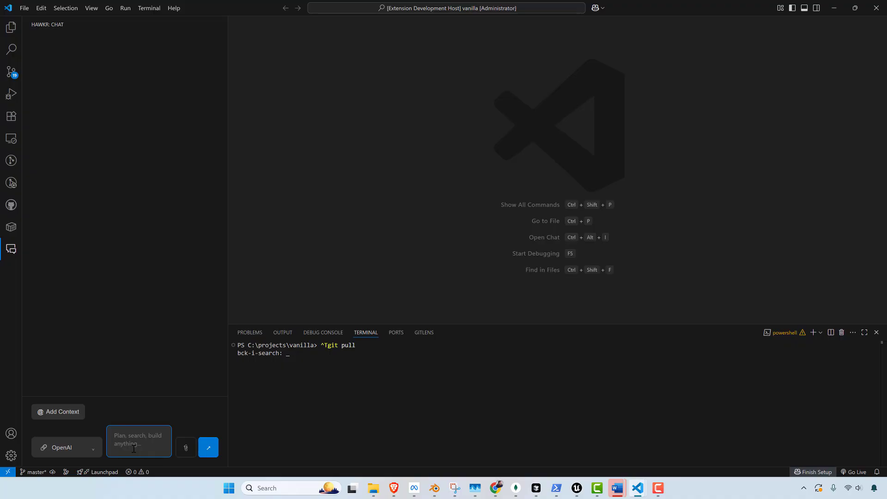
mouse_move(543, 296)
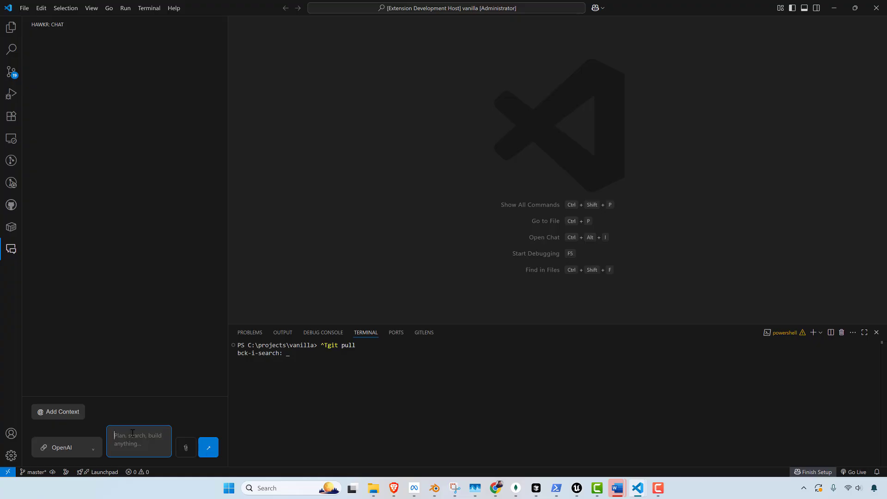
Step: Send Hawkr a request to create test.txt saying "Hello World!" in the project root
text(please create a)
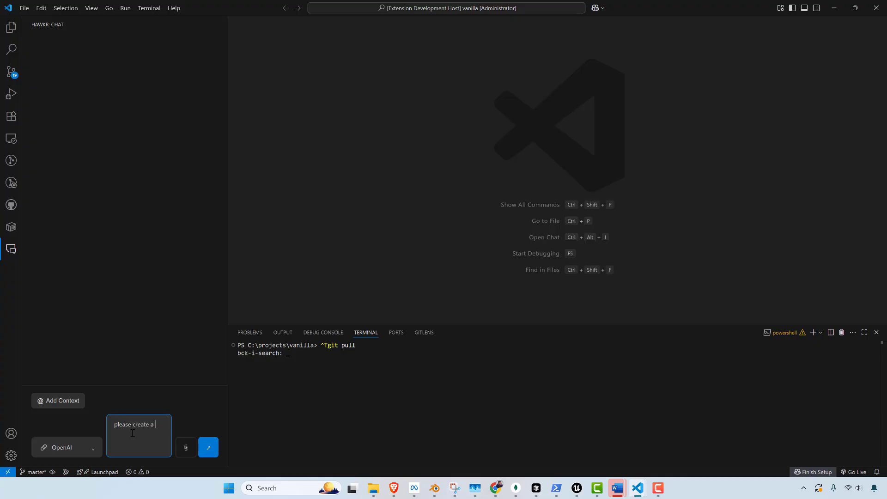
text(test.txt file in the root directory of this project.  Have the file say)
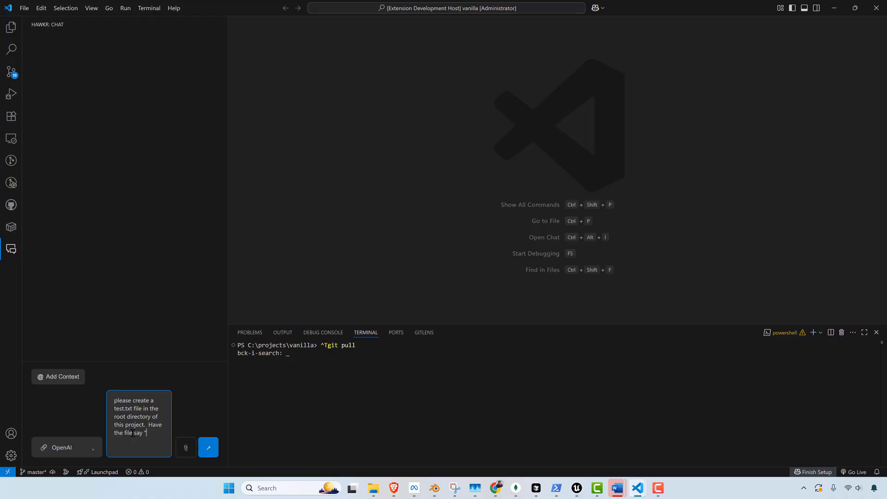
text("Hello World!)
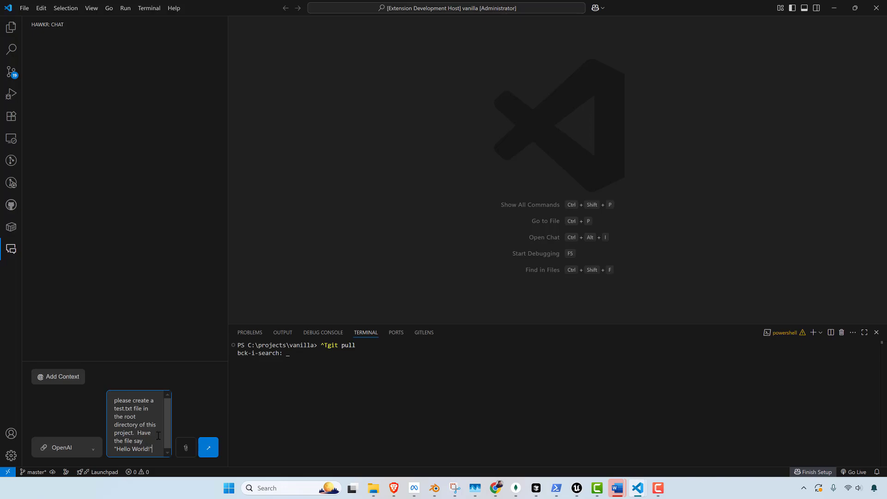
click(208, 447)
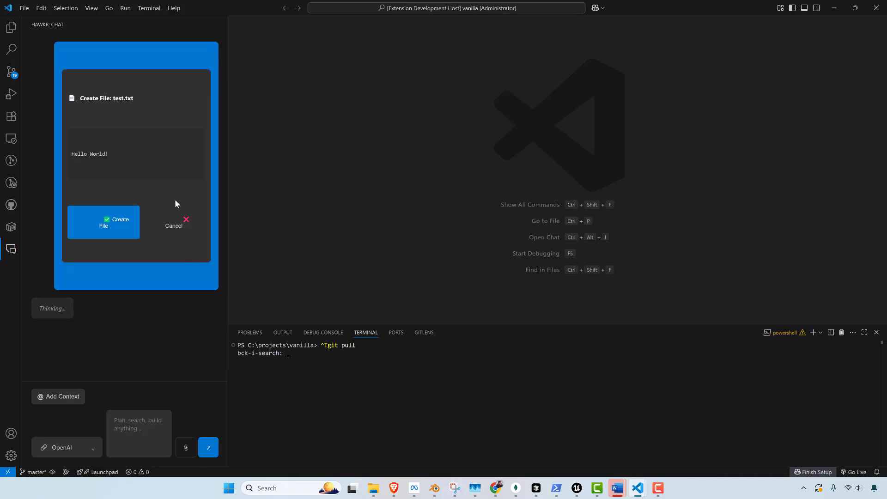
mouse_move(112, 110)
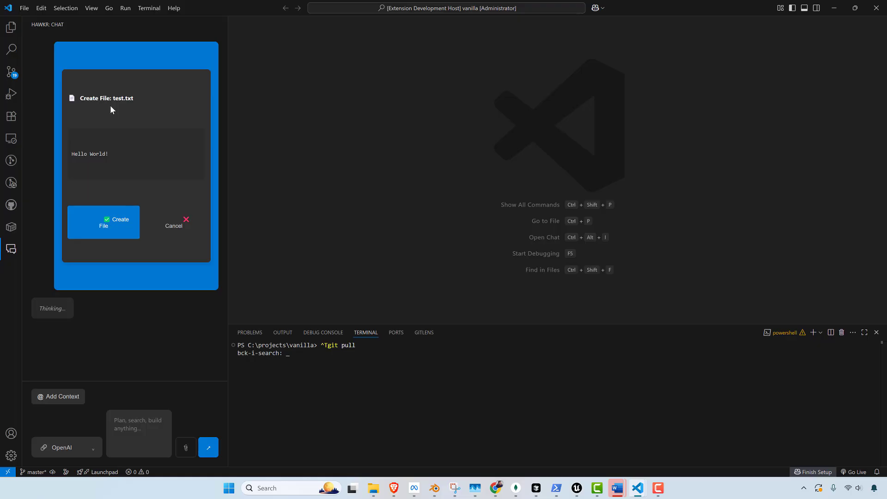
mouse_move(108, 229)
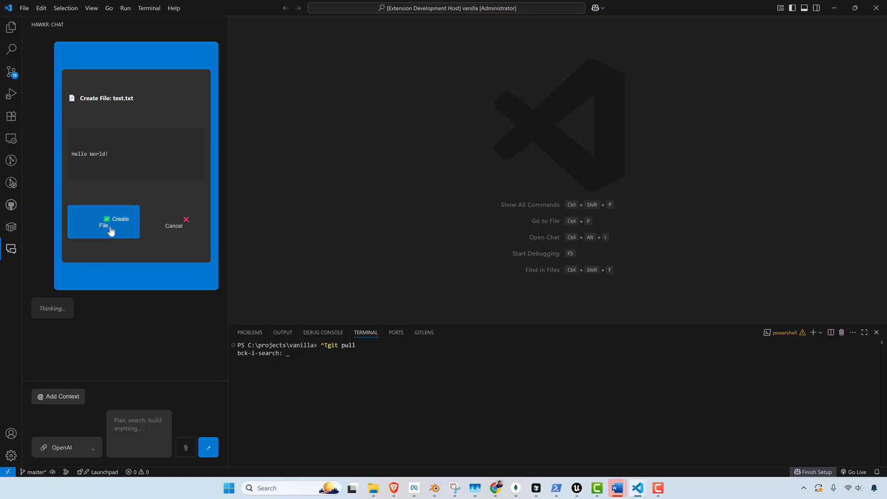
Step: Approve creating test.txt with Hello World!, then focus the Hawkr chat input
click(103, 221)
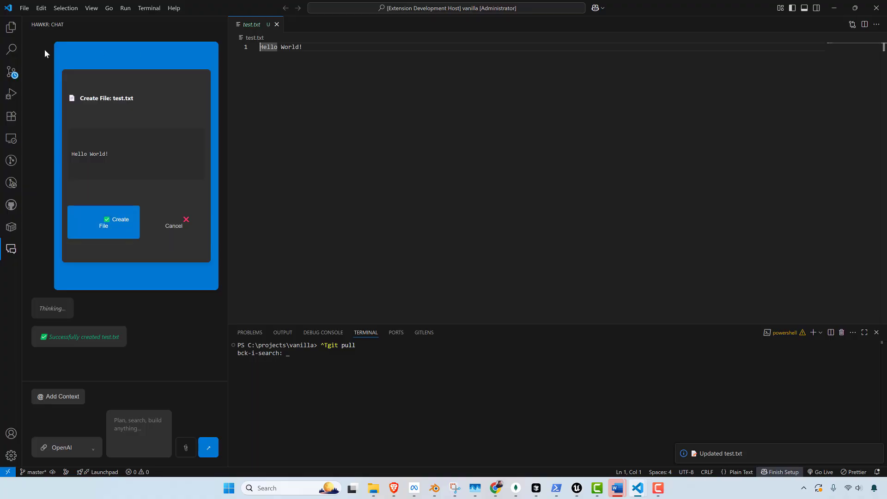
click(11, 27)
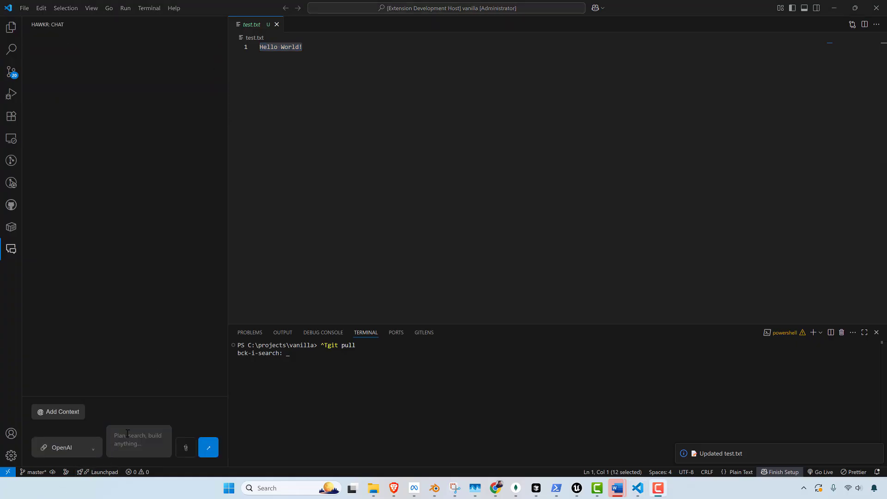
click(138, 442)
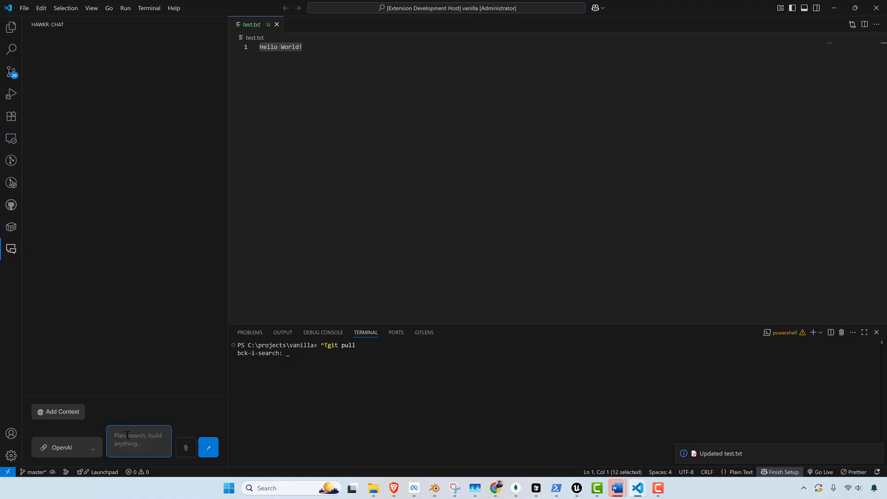
Step: Send Hawkr a request to review and explain the project's code
text(Hey please exp)
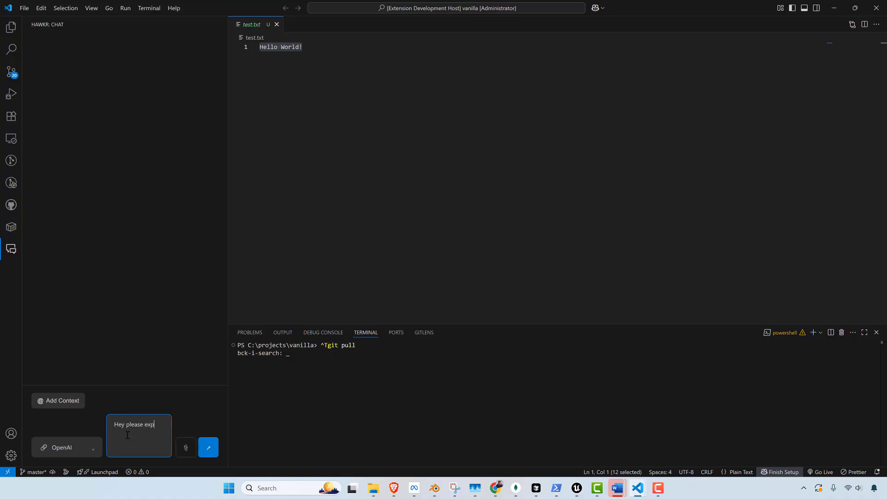
text(lain)
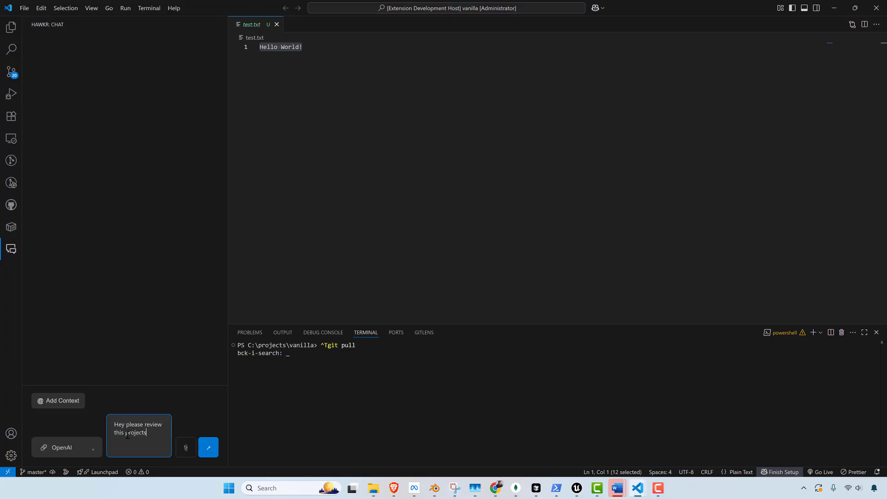
text(code and explain what it)
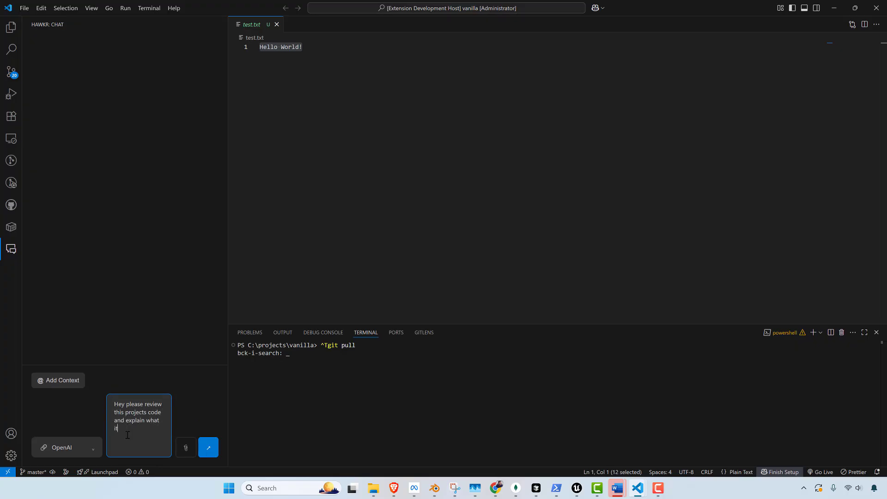
click(208, 447)
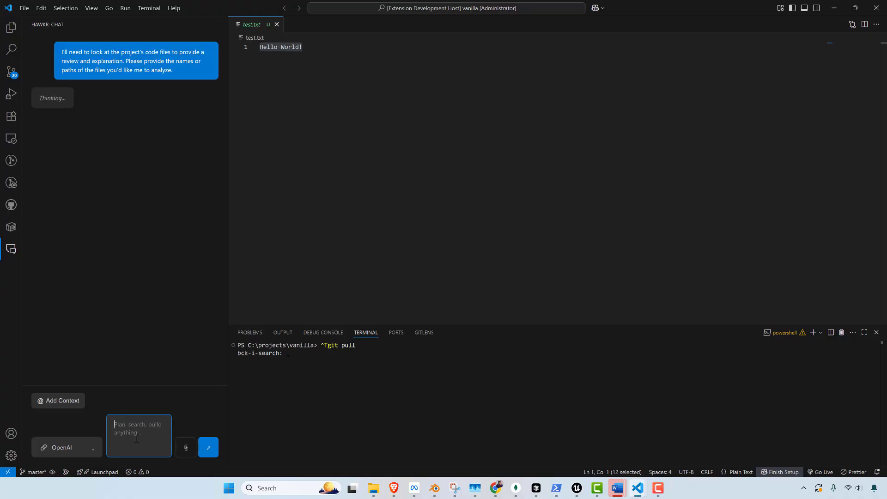
mouse_move(113, 89)
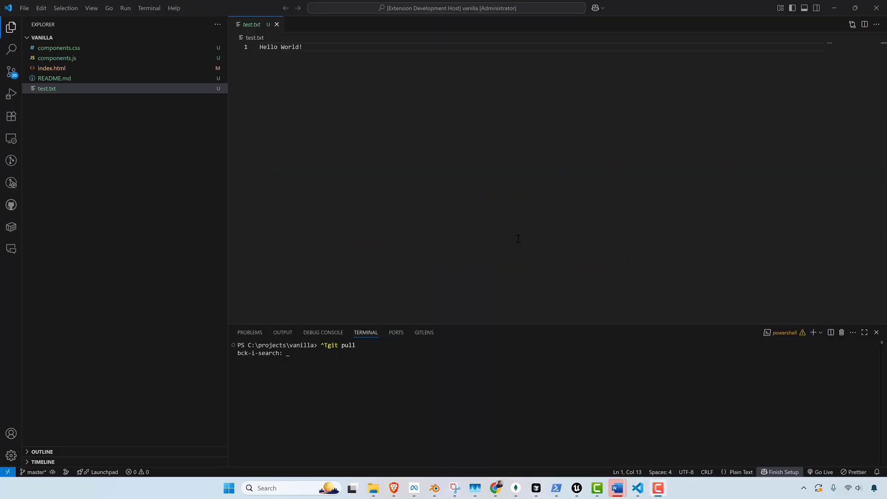
mouse_move(11, 249)
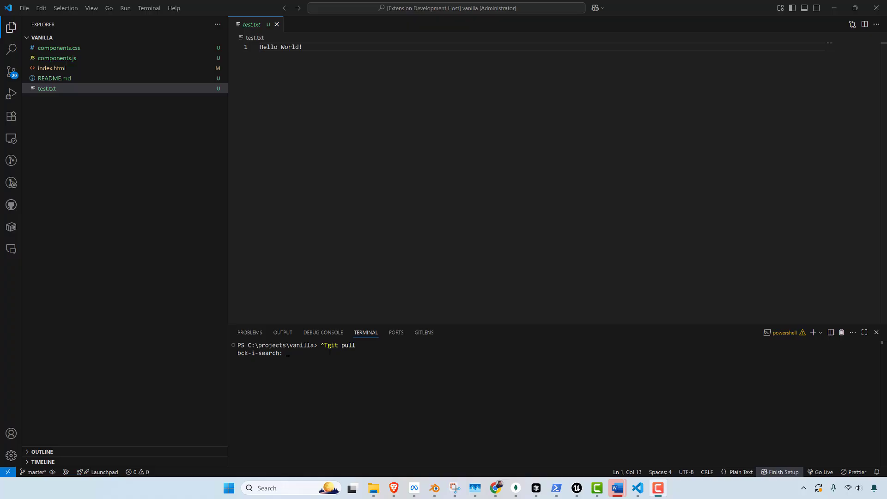
Step: Maximize Brave and scroll the AWS 'What is RAG' article to its title
click(394, 488)
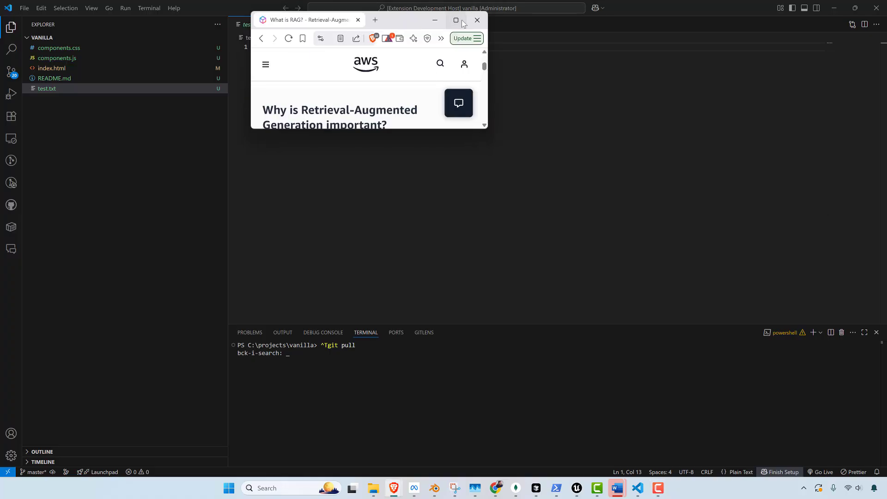
click(456, 21)
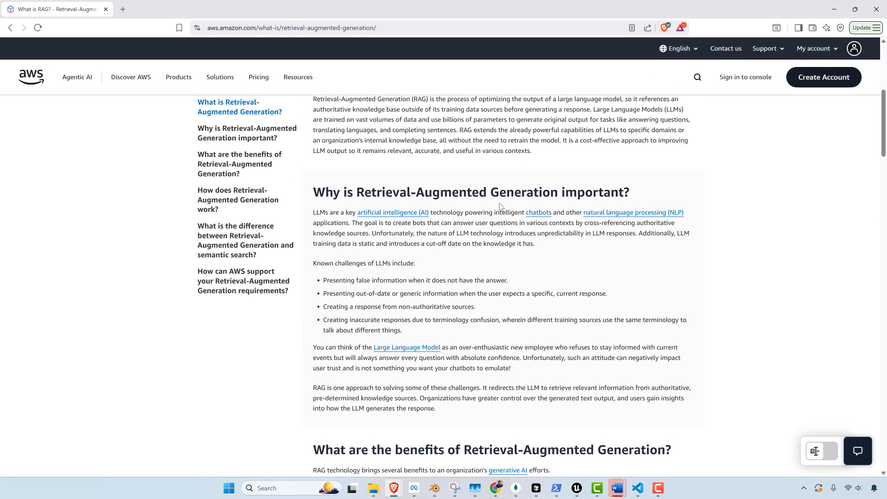
scroll(up, 3)
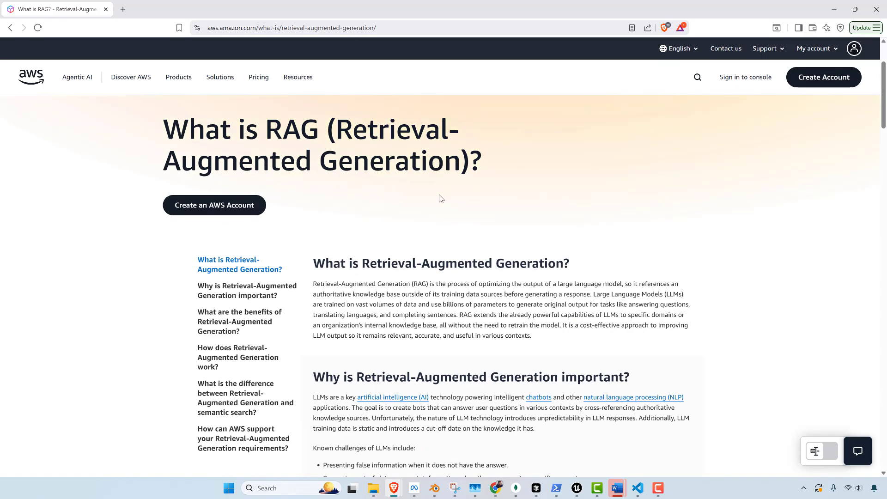
mouse_move(538, 202)
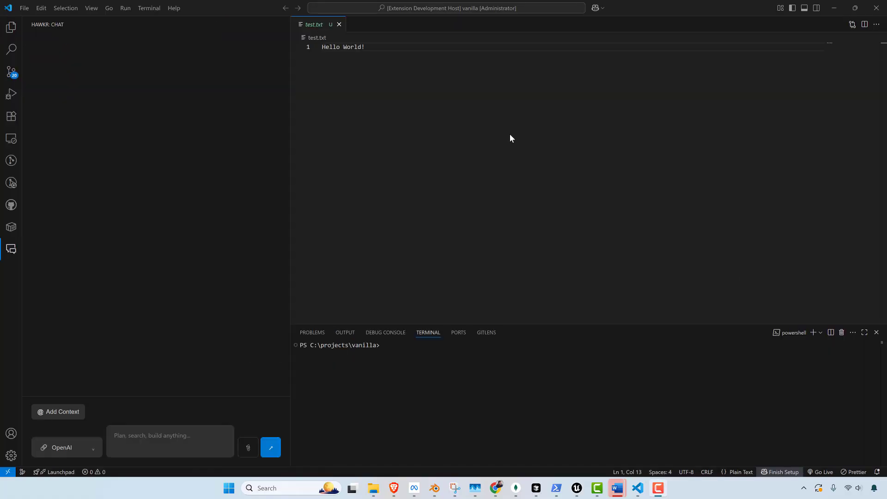
mouse_move(134, 471)
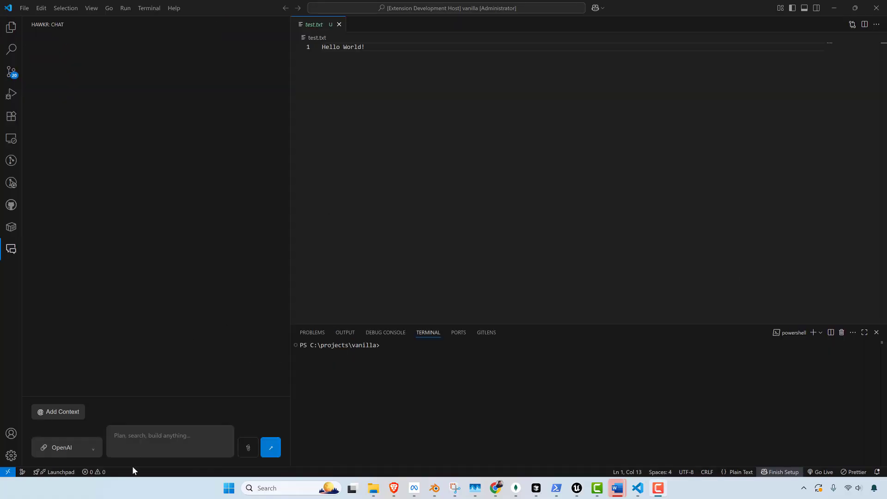
Step: Draft a Hawkr request to review this codebase and explain what it does, without the trailing period
click(170, 442)
text(Please review this codebase and tell me what it's doing.)
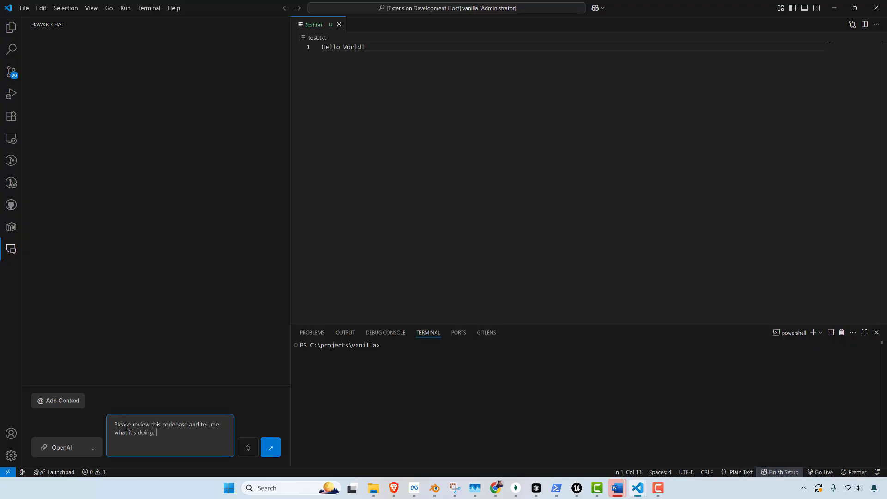
key(Backspace)
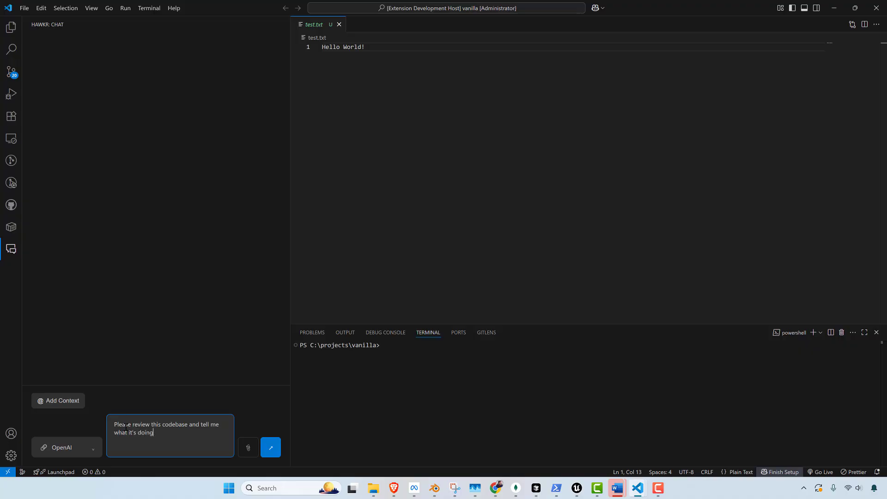
Step: Send the review request and read Hawkr's breakdown of components.css, index.html, components.js and README.md
click(270, 447)
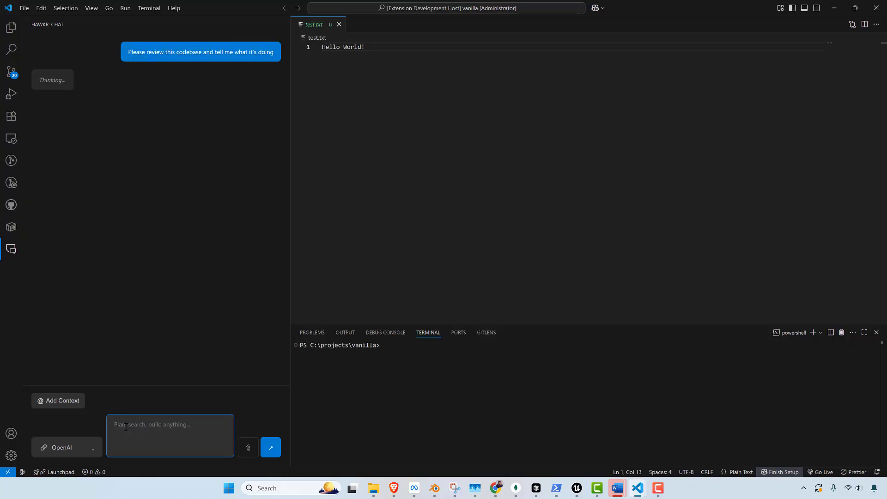
mouse_move(124, 146)
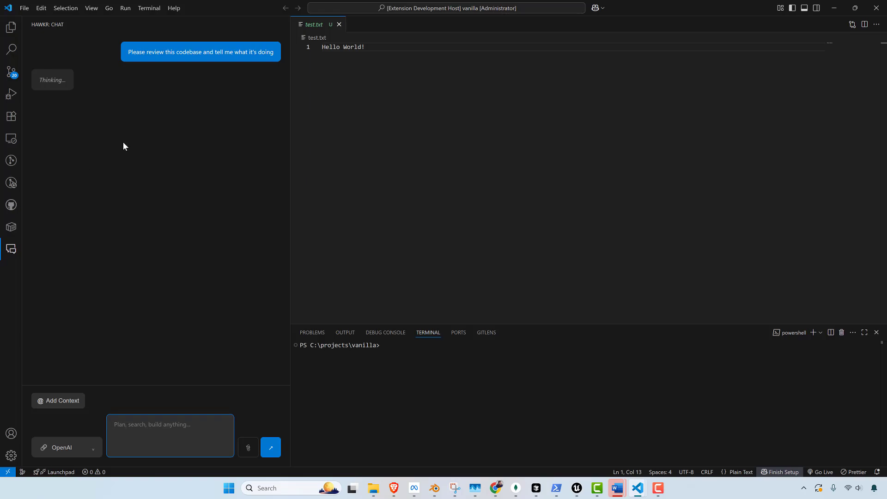
mouse_move(102, 143)
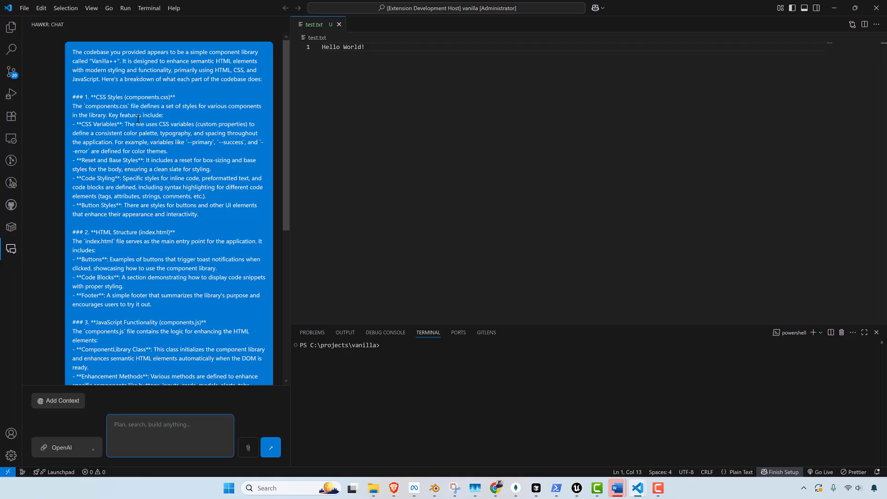
scroll(down, 3)
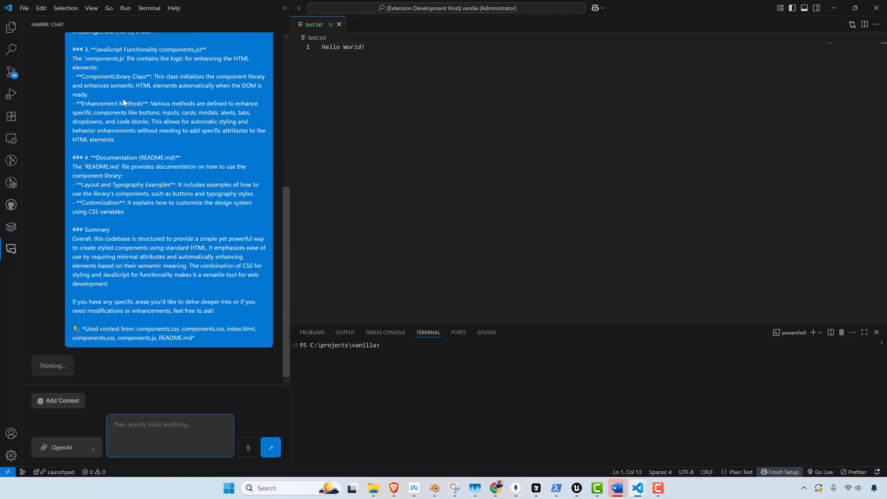